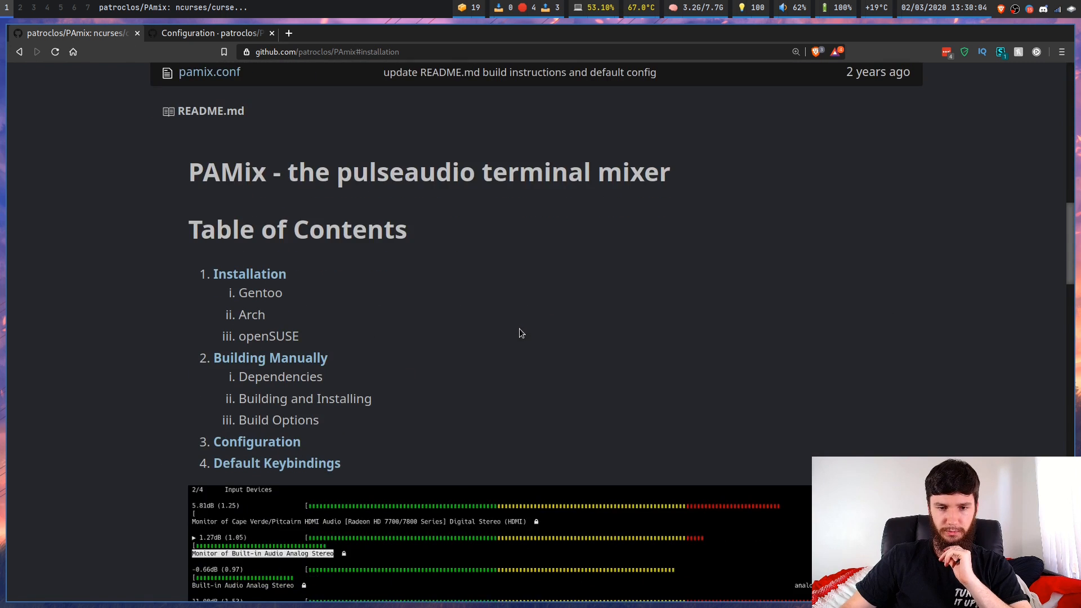
Scroll the README past the table of contents to the Gentoo, Arch and openSUSE install instructions
{"action": "scroll", "scroll_direction": "down", "scroll_amount": 3}
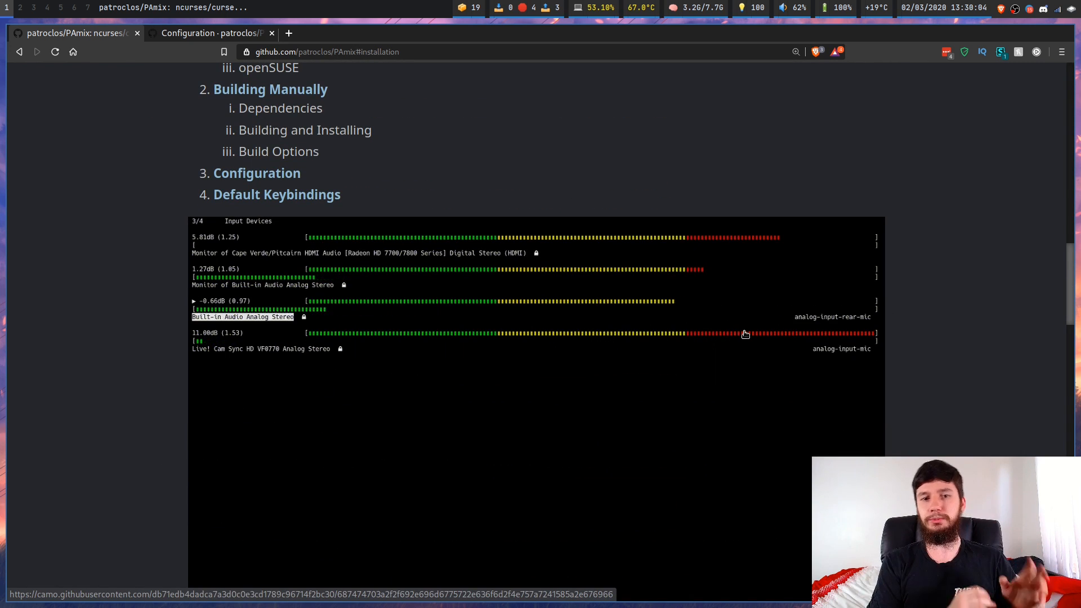
{"action": "key", "text": "Down"}
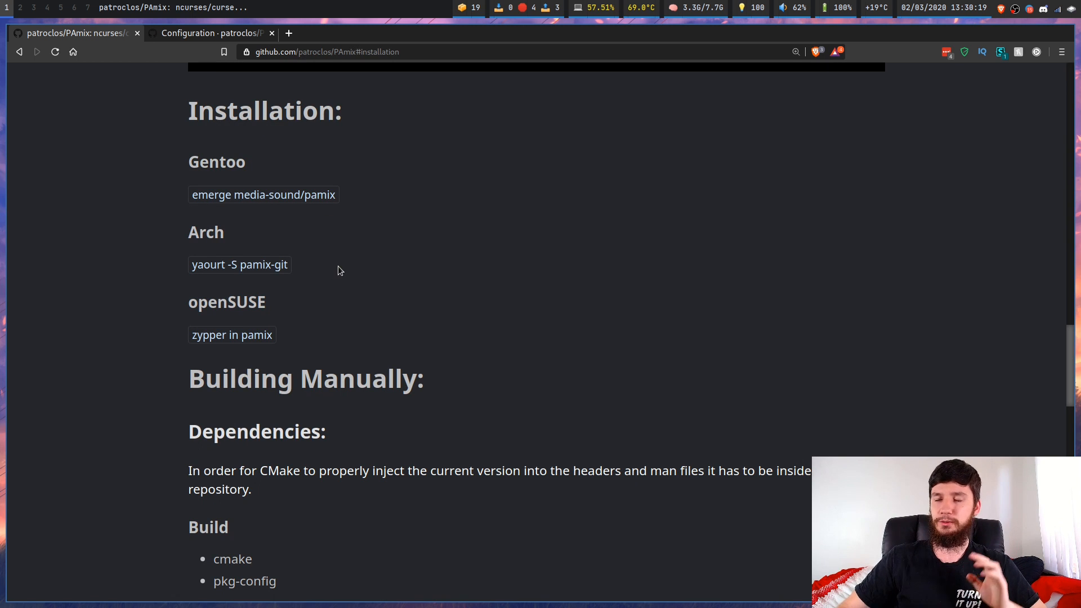
{"action": "mouse_move", "coordinate": [202, 211]}
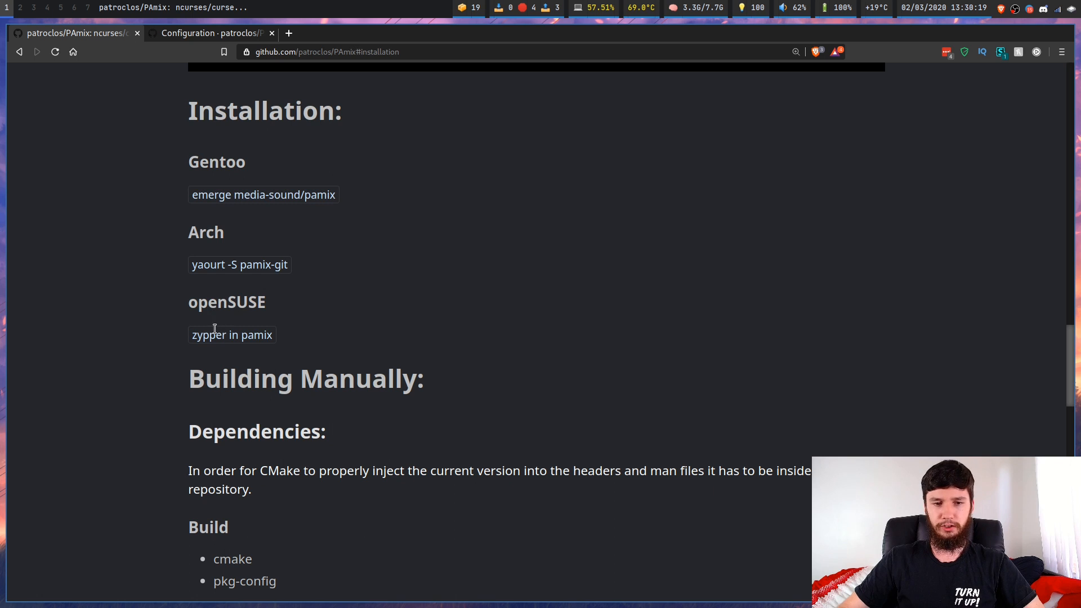
{"action": "mouse_move", "coordinate": [264, 343]}
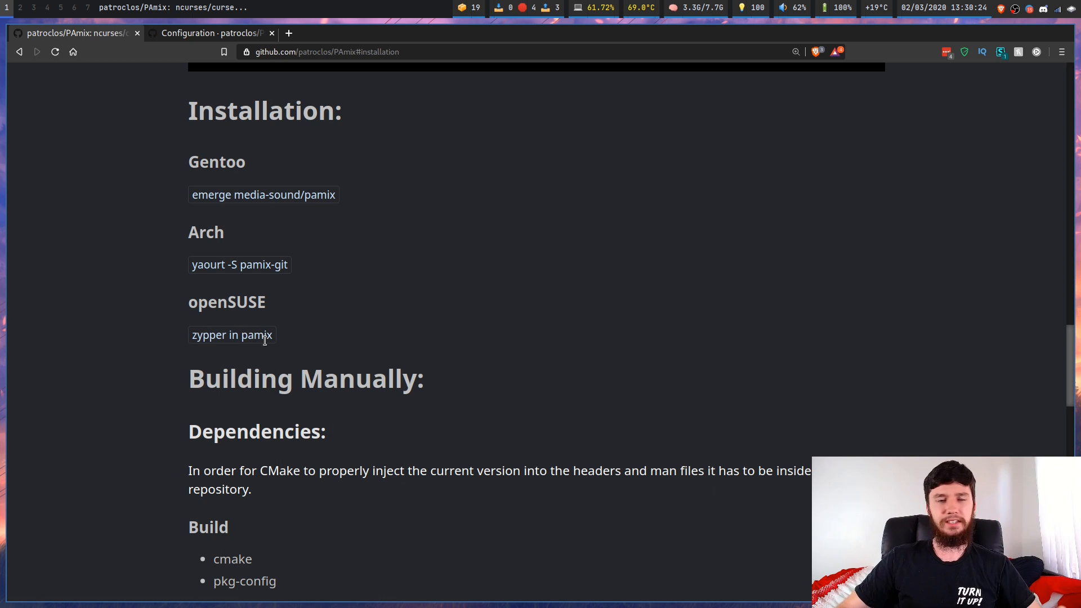
{"action": "scroll", "scroll_direction": "down", "scroll_amount": 3}
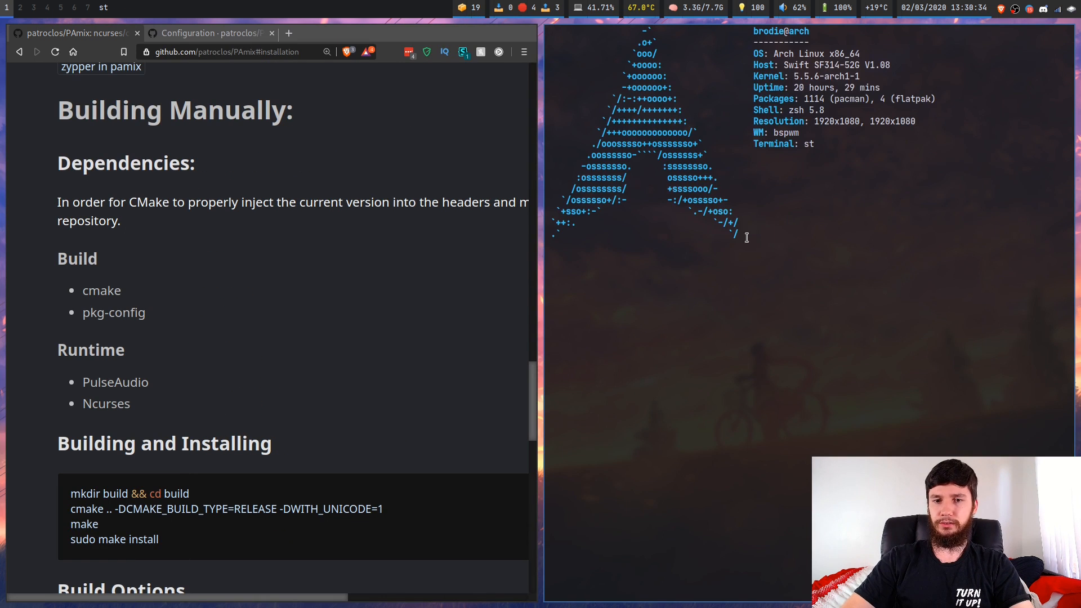
Start yay -S pamix-git, cancel at the cleanBuild prompt, then launch pamix fullscreen
{"action": "type", "text": "yay"}
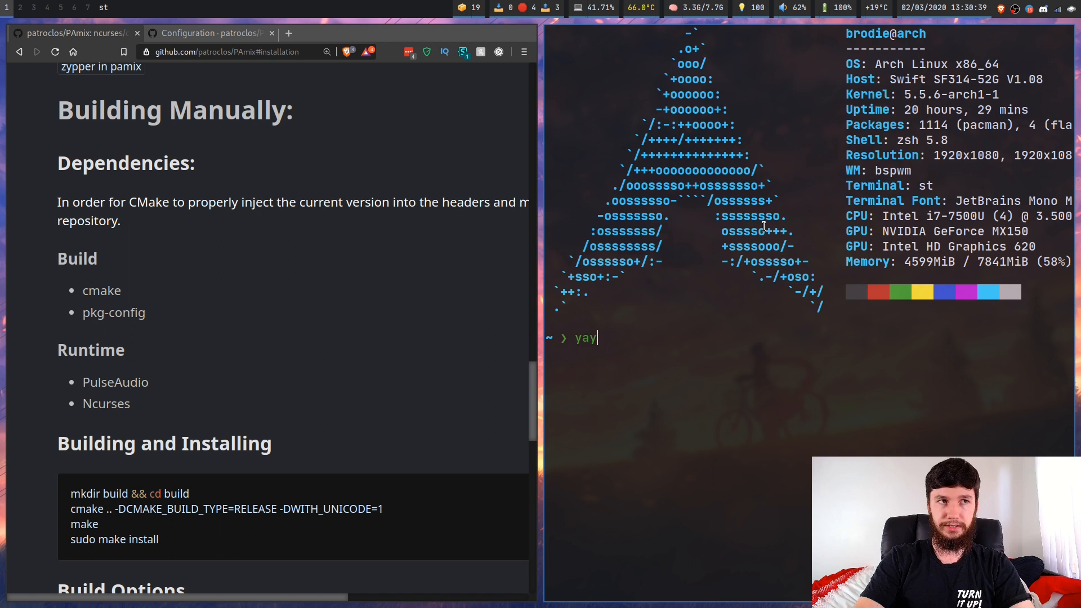
{"action": "type", "text": "-S pamix-git"}
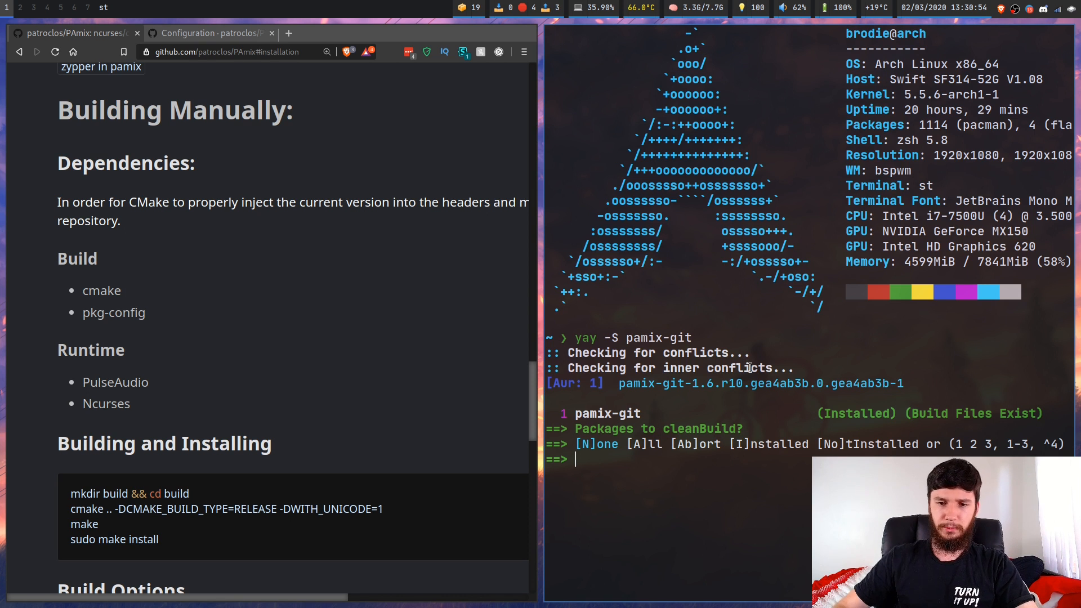
{"action": "key", "text": "ctrl+c"}
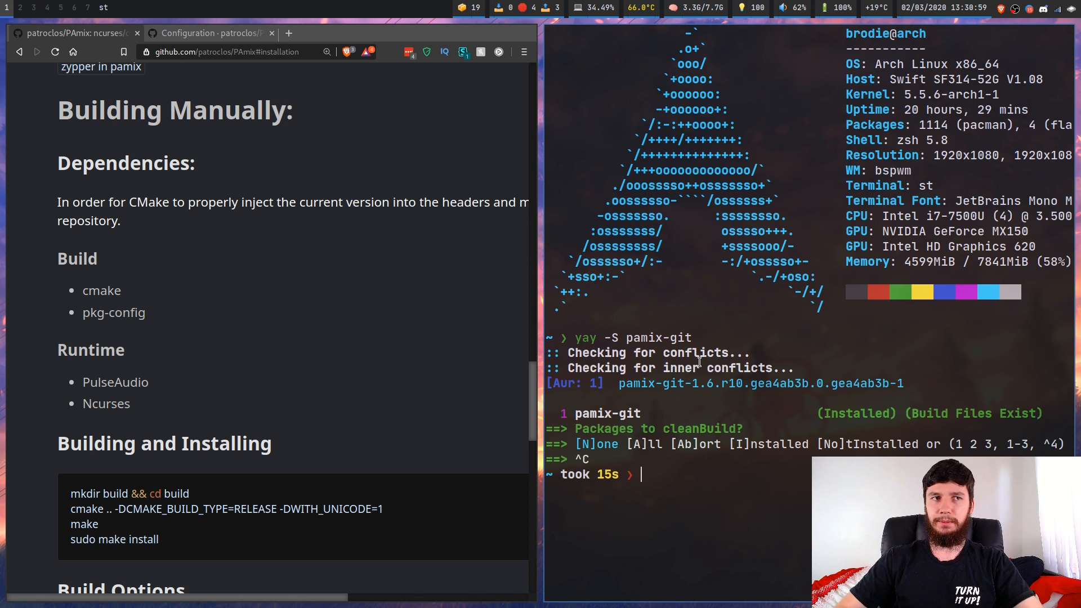
{"action": "type", "text": "pax"}
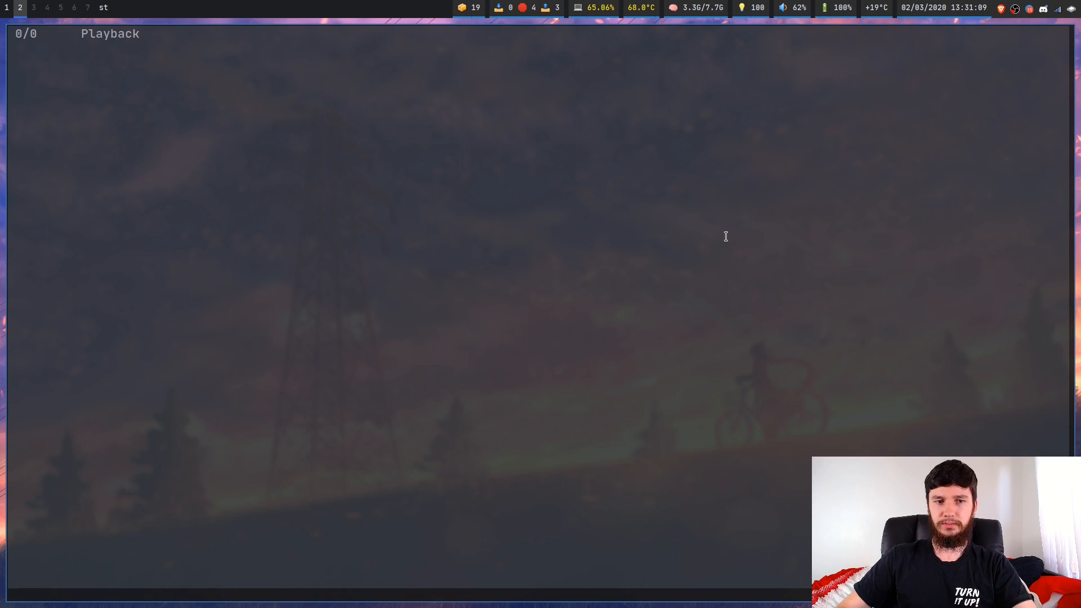
{"action": "mouse_move", "coordinate": [765, 215]}
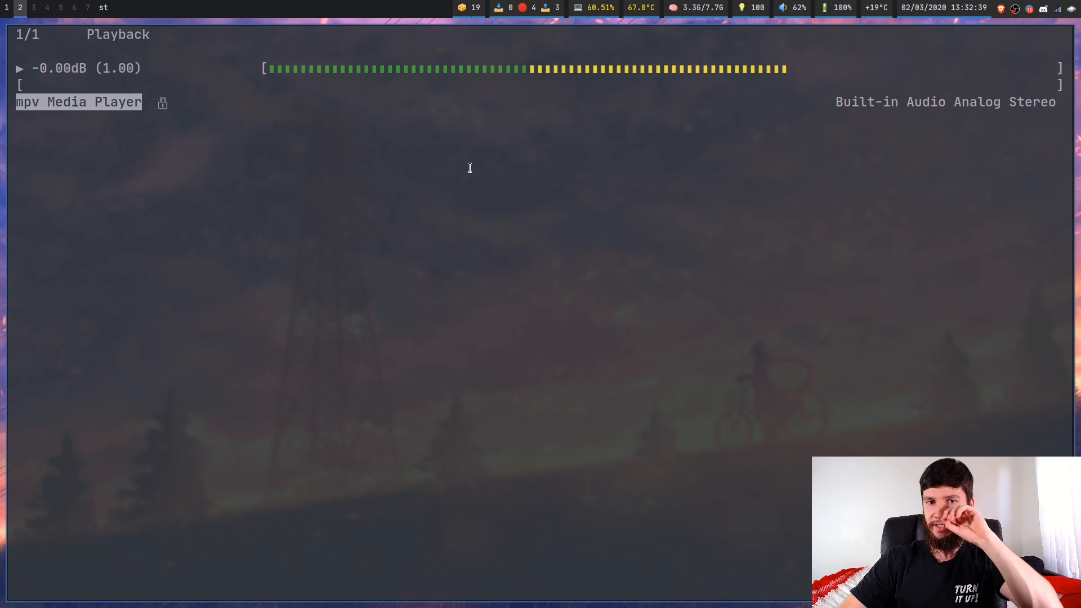
{"action": "mouse_move", "coordinate": [538, 136]}
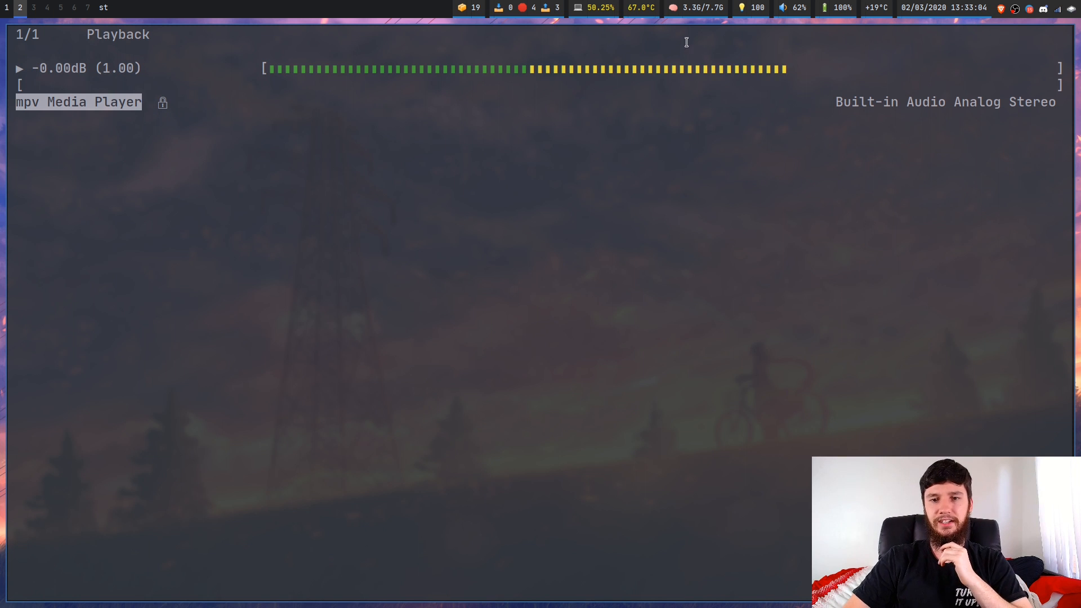
{"action": "mouse_move", "coordinate": [751, 61]}
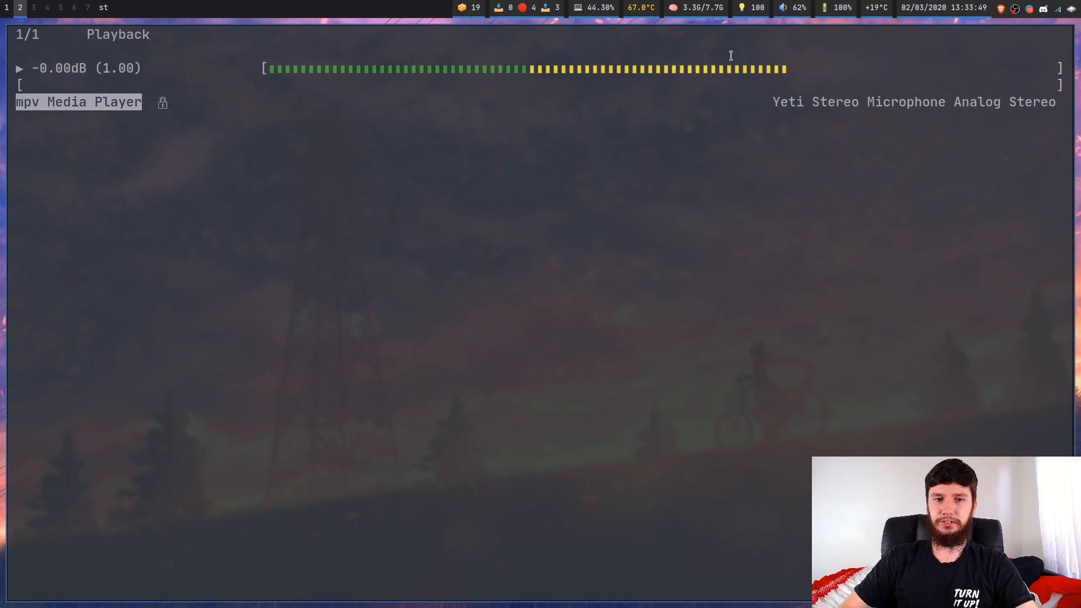
{"action": "mouse_move", "coordinate": [774, 45]}
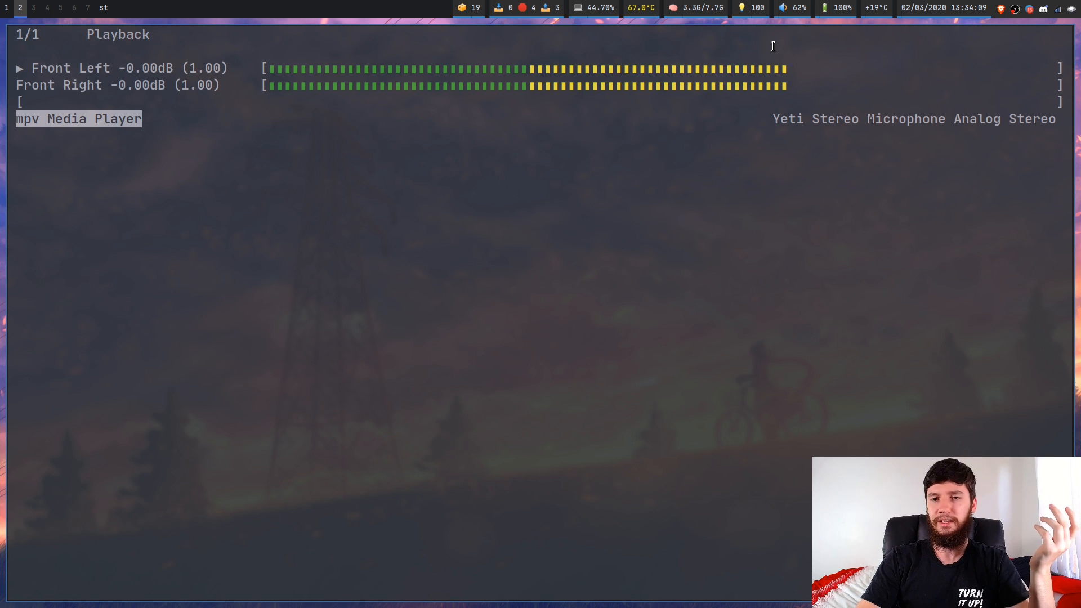
{"action": "key", "text": "Down"}
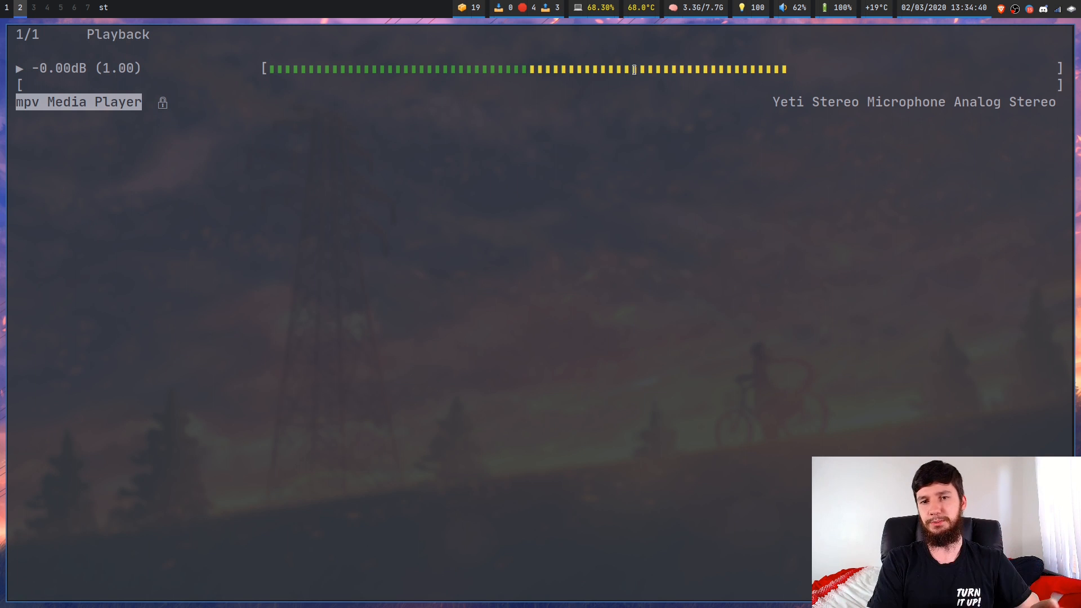
{"action": "mouse_move", "coordinate": [640, 141]}
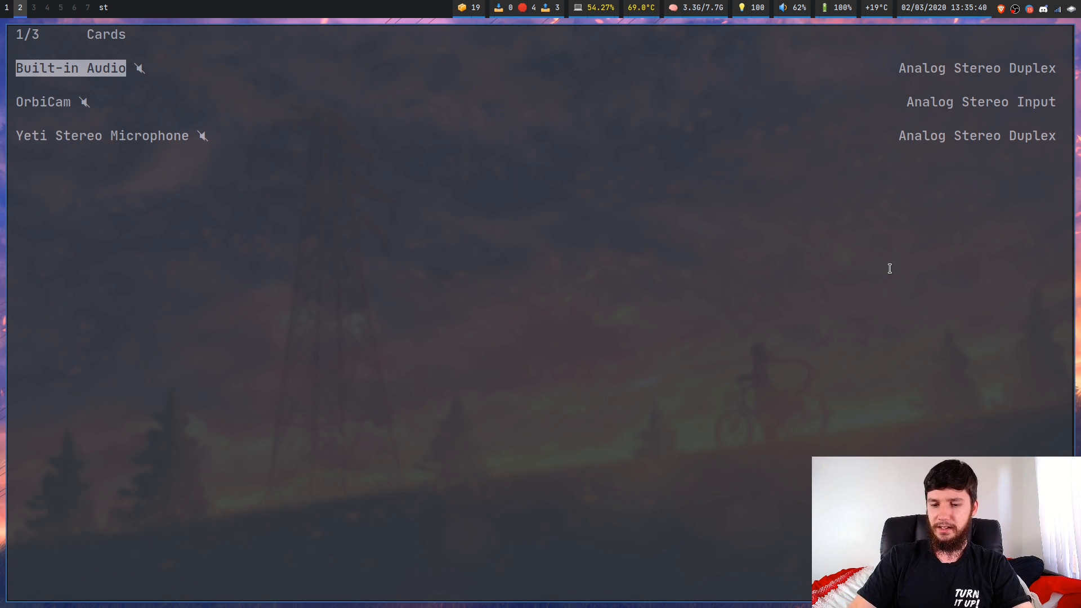
{"action": "mouse_move", "coordinate": [680, 312]}
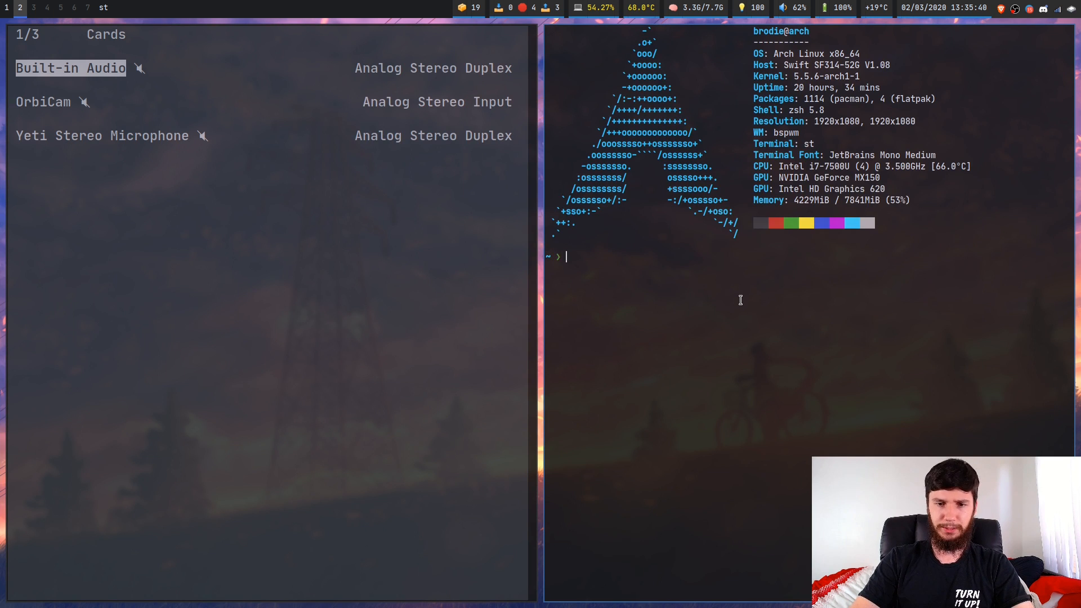
View man pamix and search it for 'keybind' to find the key bindings
{"action": "type", "text": "man pa"}
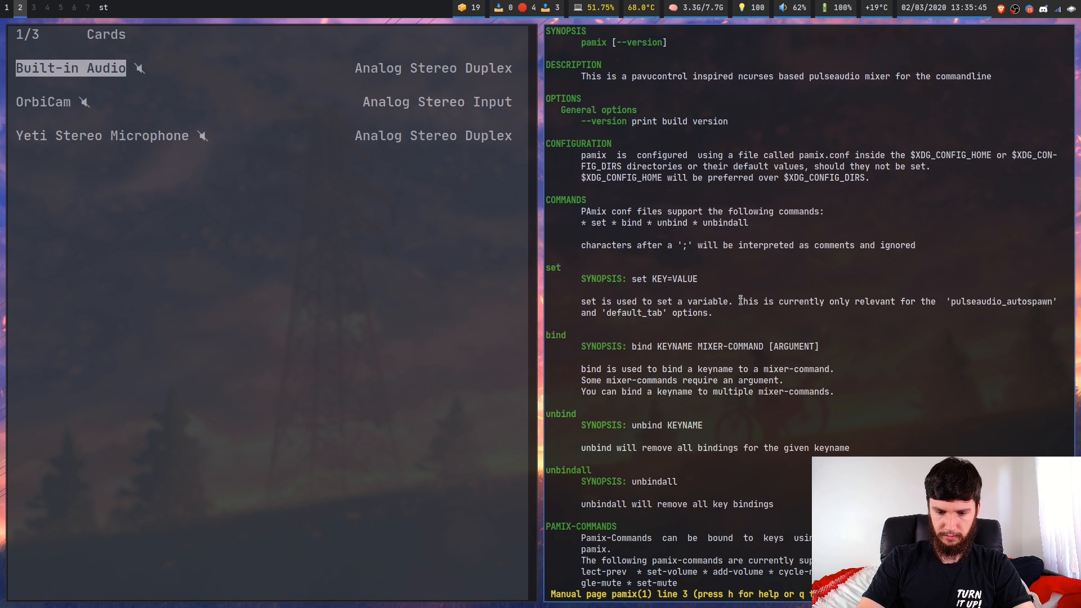
{"action": "type", "text": "/keybind"}
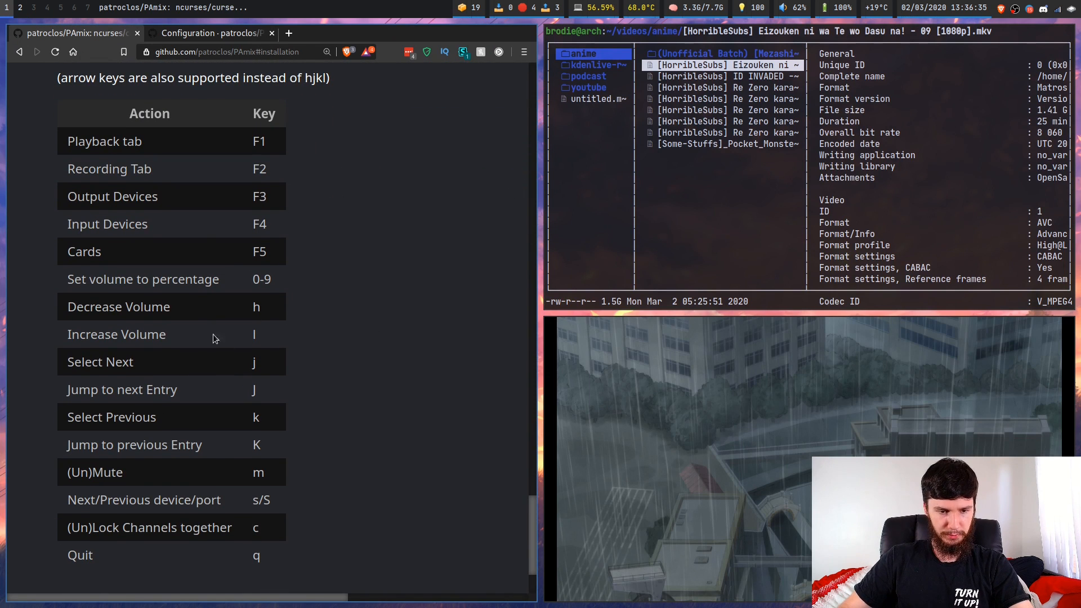
{"action": "mouse_move", "coordinate": [223, 393]}
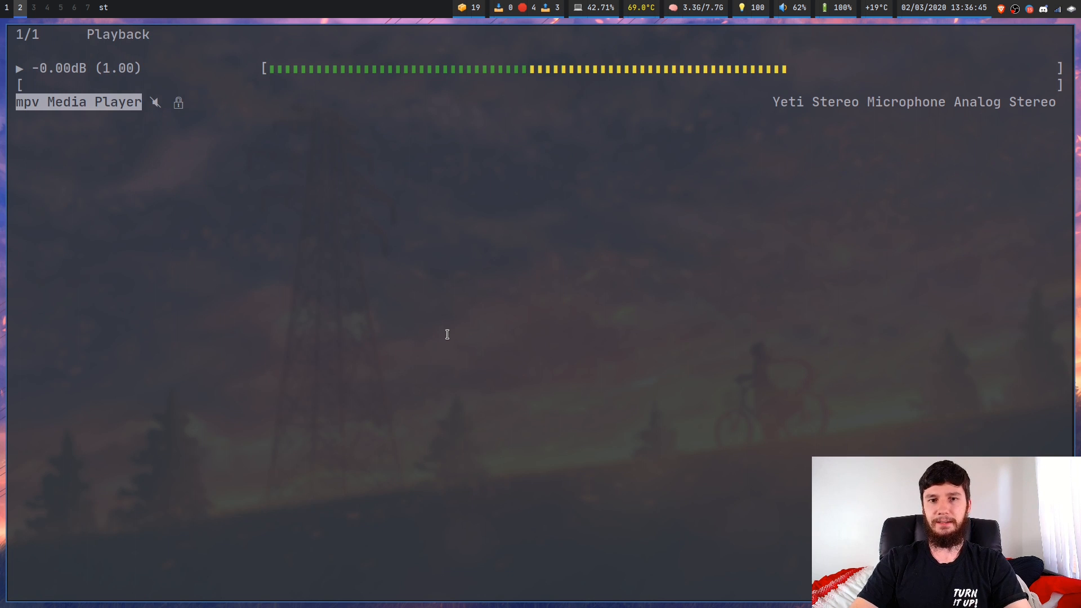
{"action": "mouse_move", "coordinate": [605, 298]}
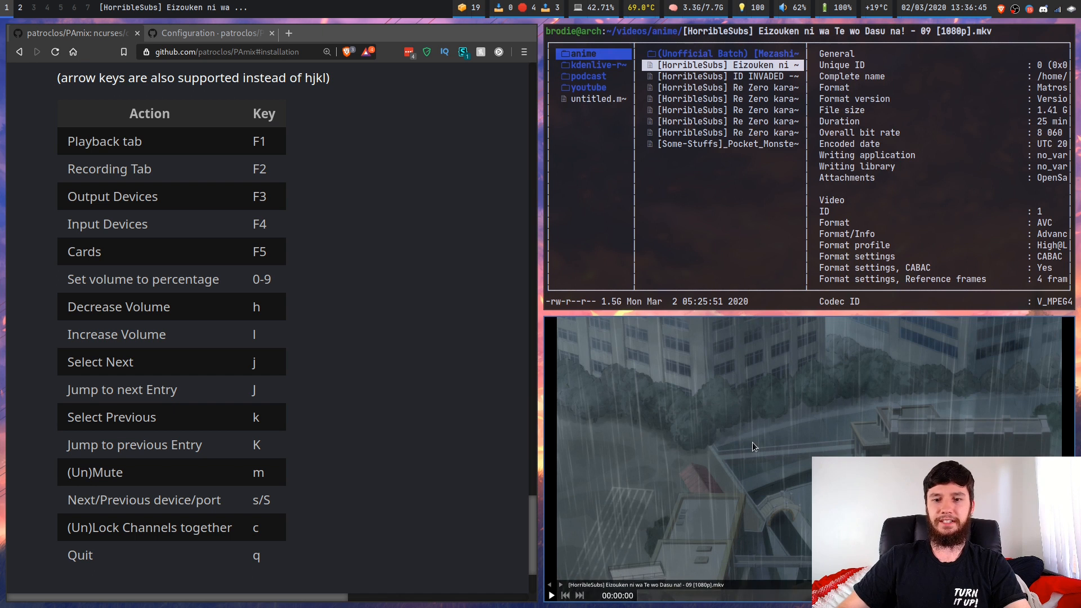
Start playback of Eizouken episode 9 in the mpv window so it outputs sound
{"action": "left_click", "coordinate": [551, 595]}
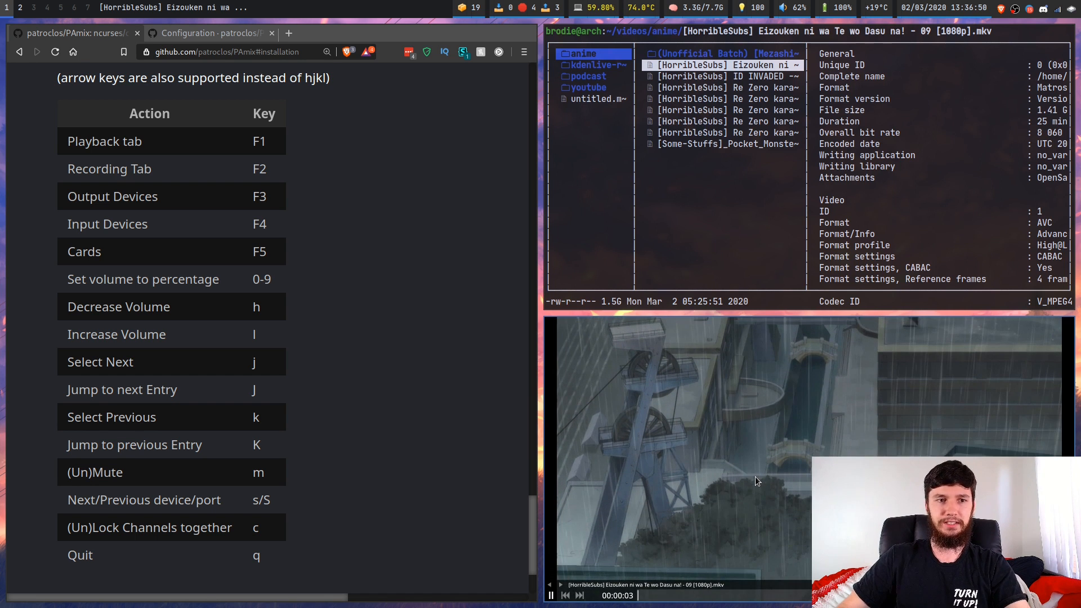
{"action": "left_click", "coordinate": [551, 596]}
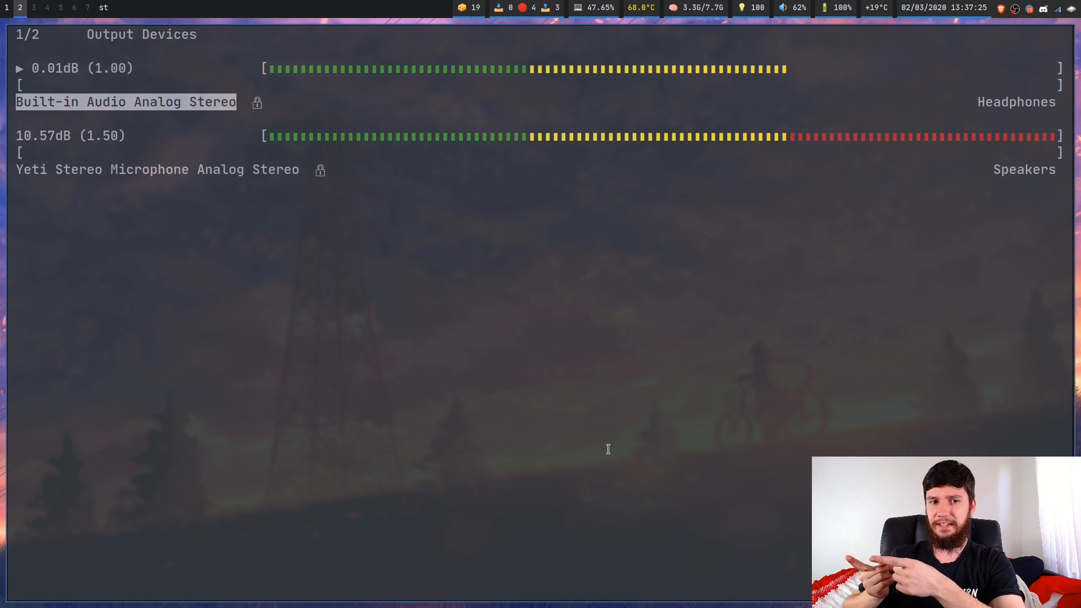
{"action": "mouse_move", "coordinate": [84, 212]}
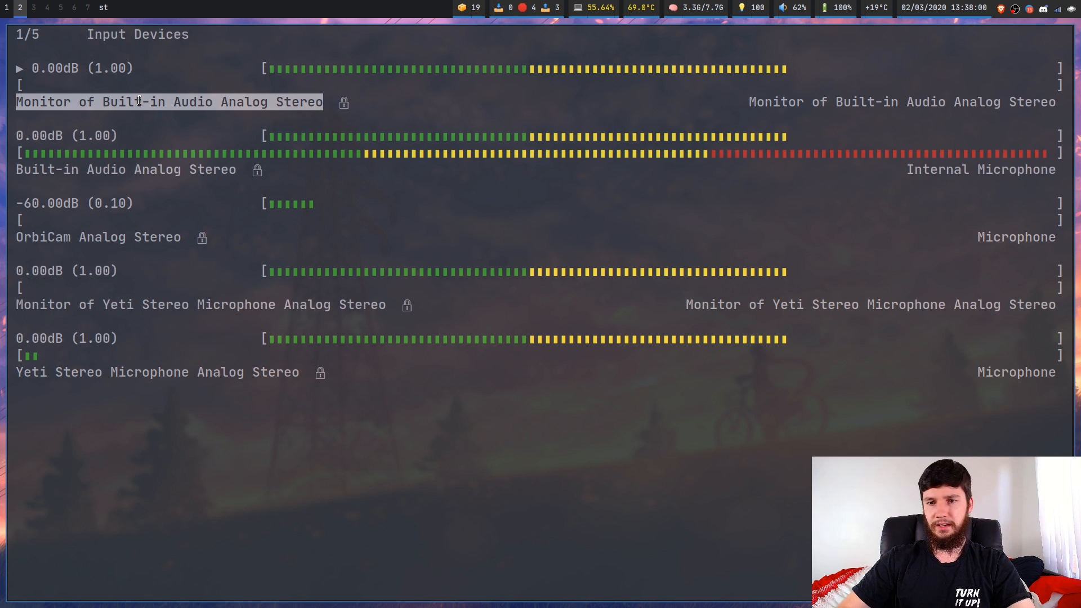
Step down the Input Devices list to the built-in audio input with the internal microphone
{"action": "key", "text": "Down"}
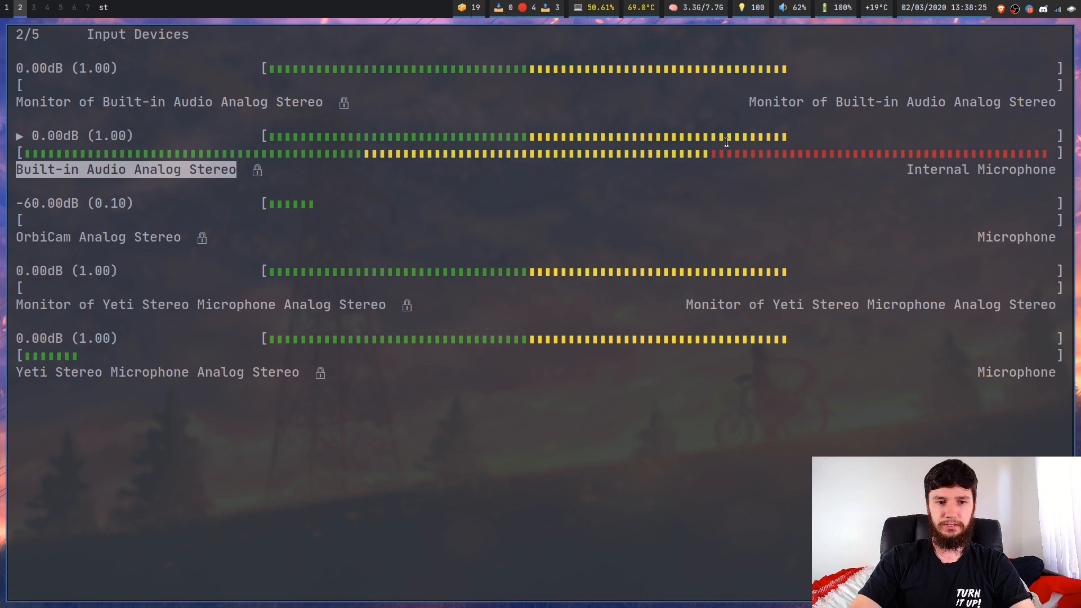
{"action": "key", "text": "Down"}
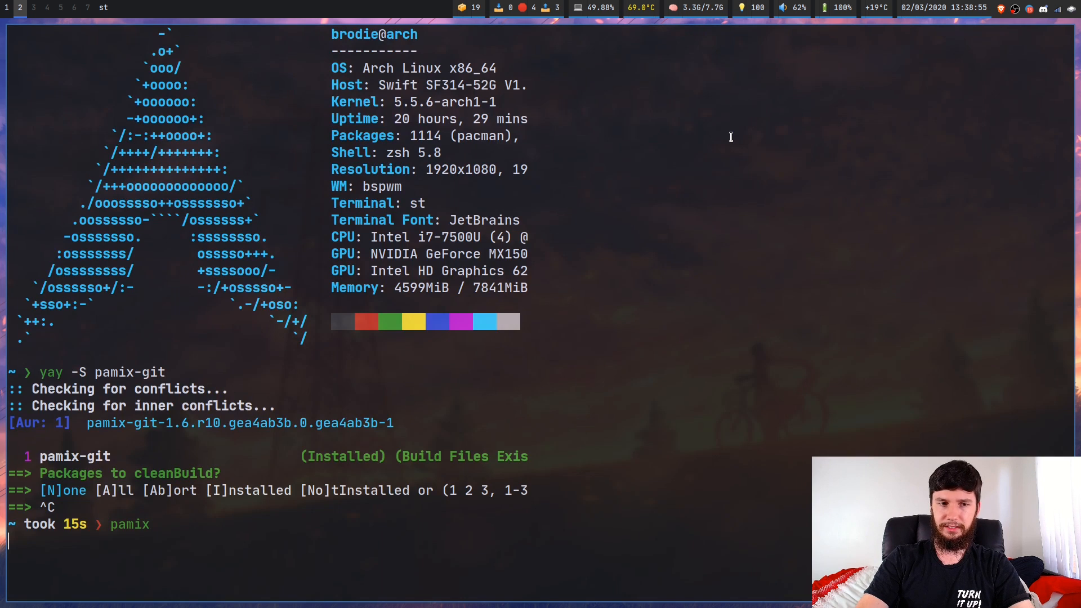
{"action": "mouse_move", "coordinate": [776, 140]}
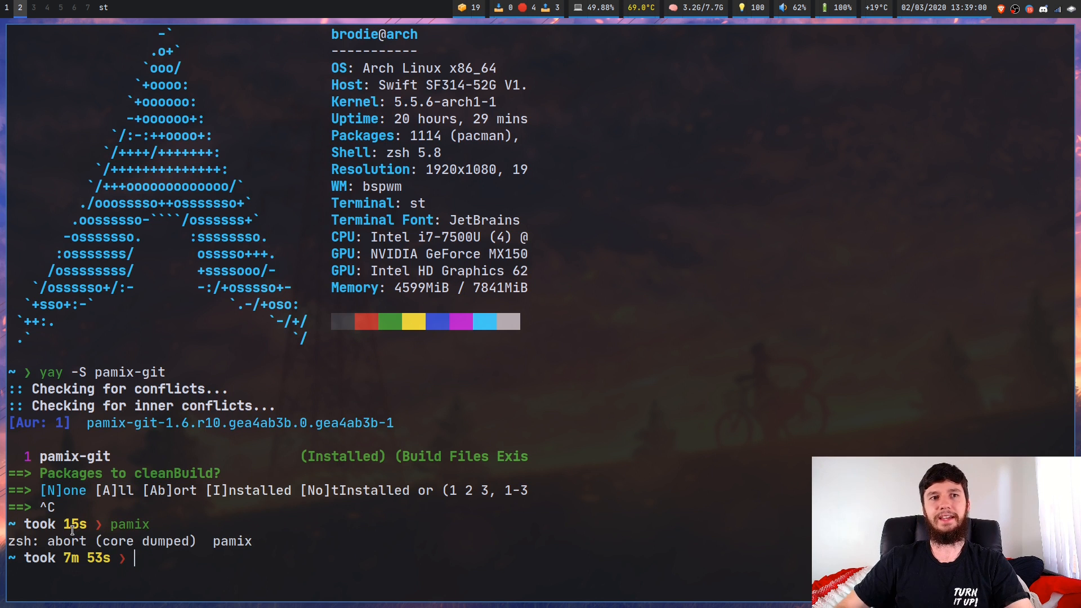
After the quit aborts with a core dump, enter pamix again at the shell prompt
{"action": "type", "text": "pam"}
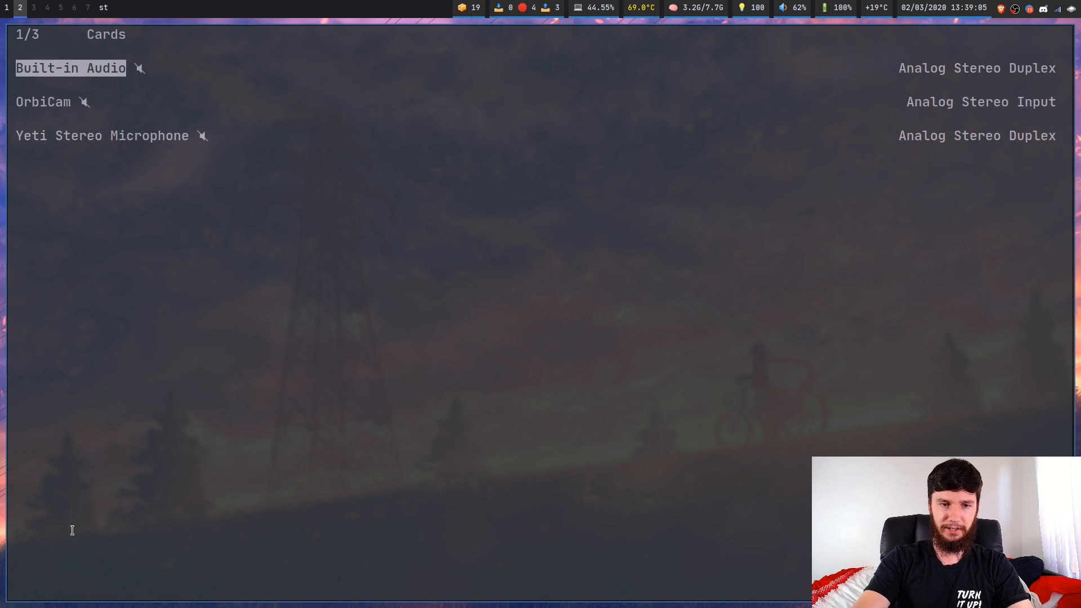
Move through the Cards list across Built-in Audio, OrbiCam and Yeti Stereo Microphone profiles
{"action": "key", "text": "Down"}
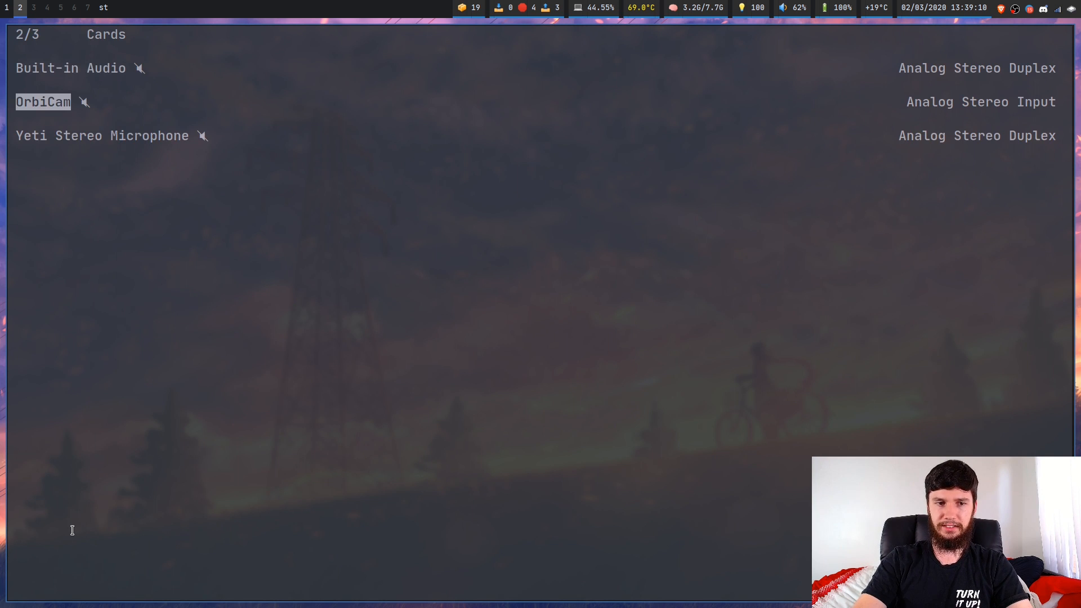
{"action": "key", "text": "Up"}
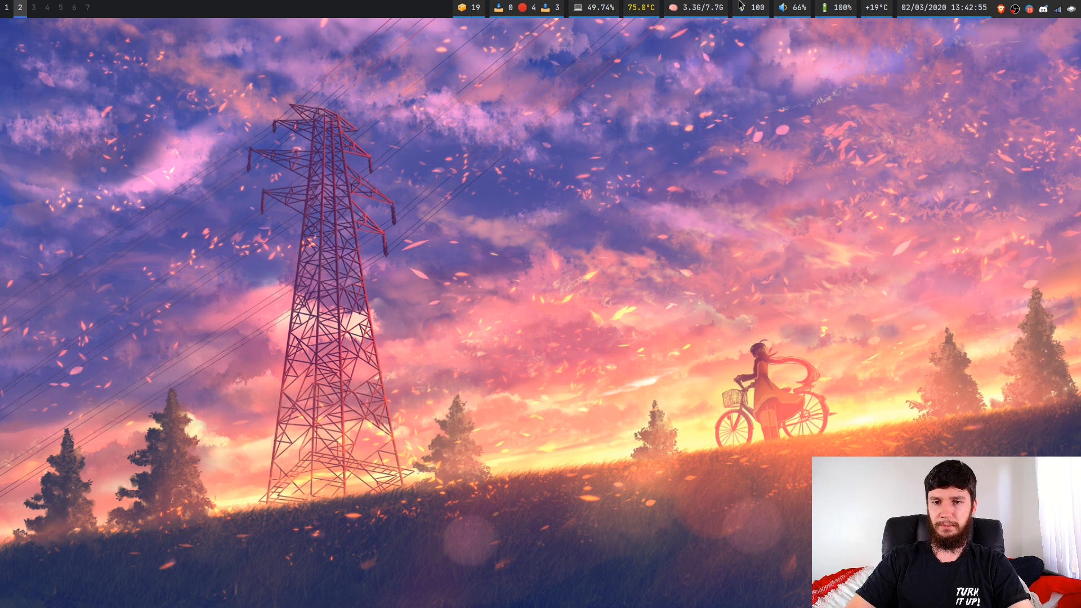
{"action": "mouse_move", "coordinate": [820, 102]}
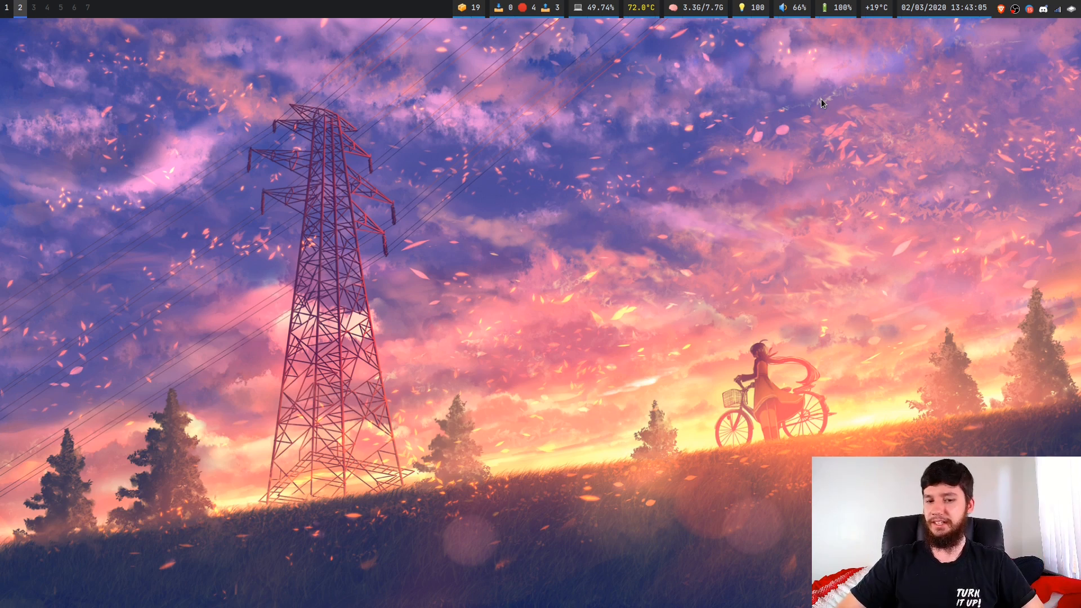
{"action": "mouse_move", "coordinate": [462, 276]}
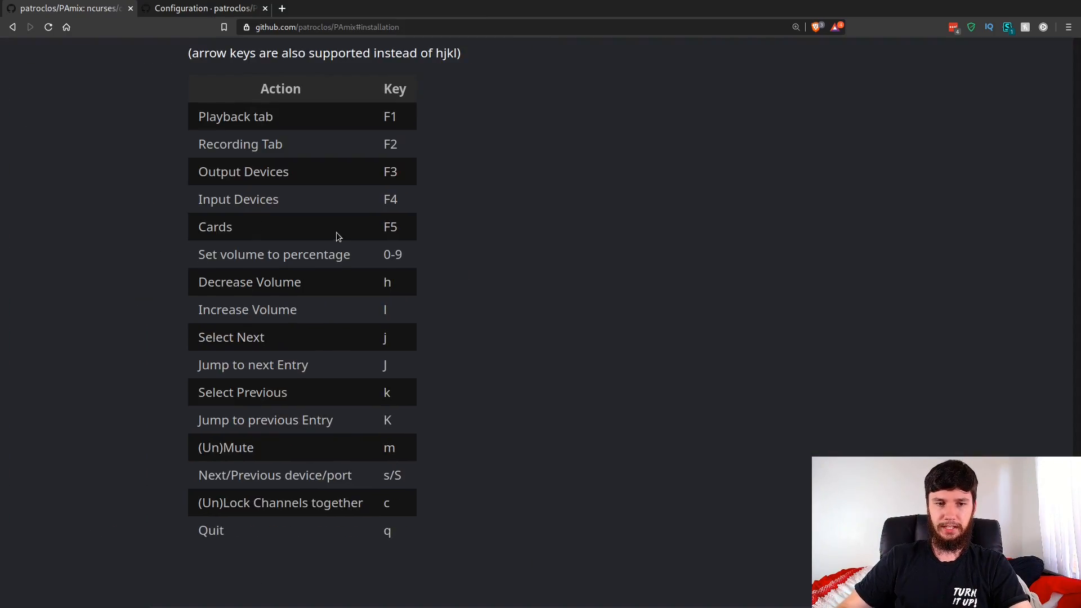
Follow the Configuration link to the wiki page and view its conf and bind commands
{"action": "scroll", "scroll_direction": "up", "scroll_amount": 3}
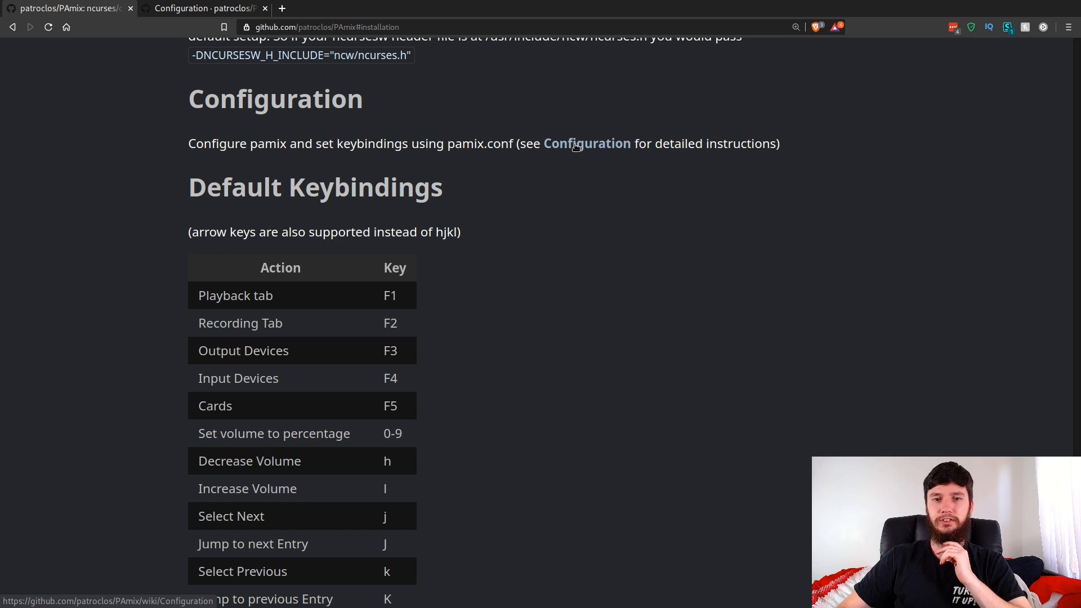
{"action": "left_click", "coordinate": [587, 144]}
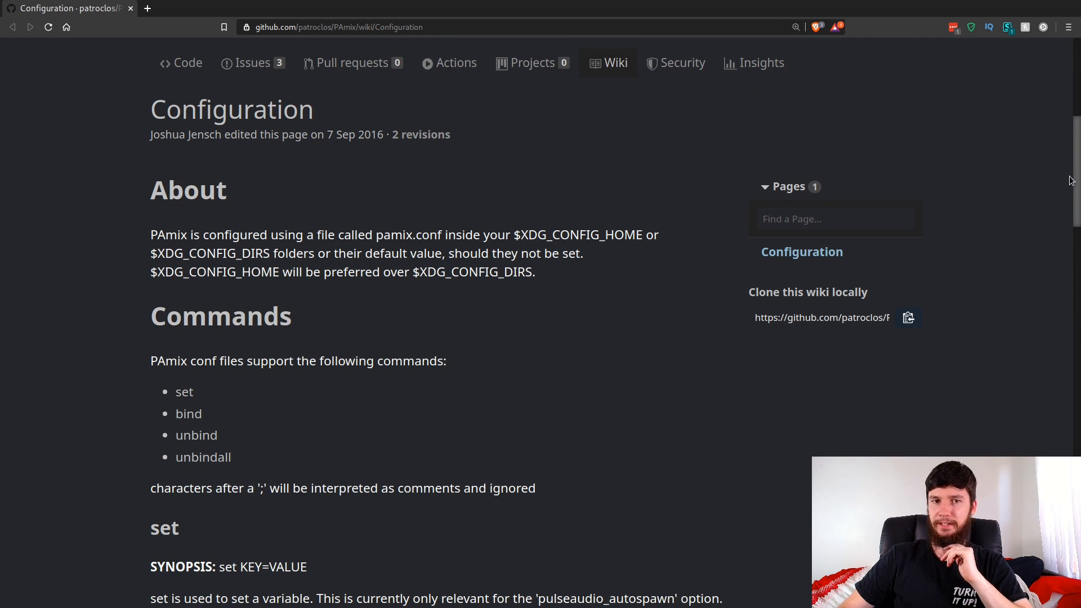
{"action": "scroll", "scroll_direction": "down", "scroll_amount": 3}
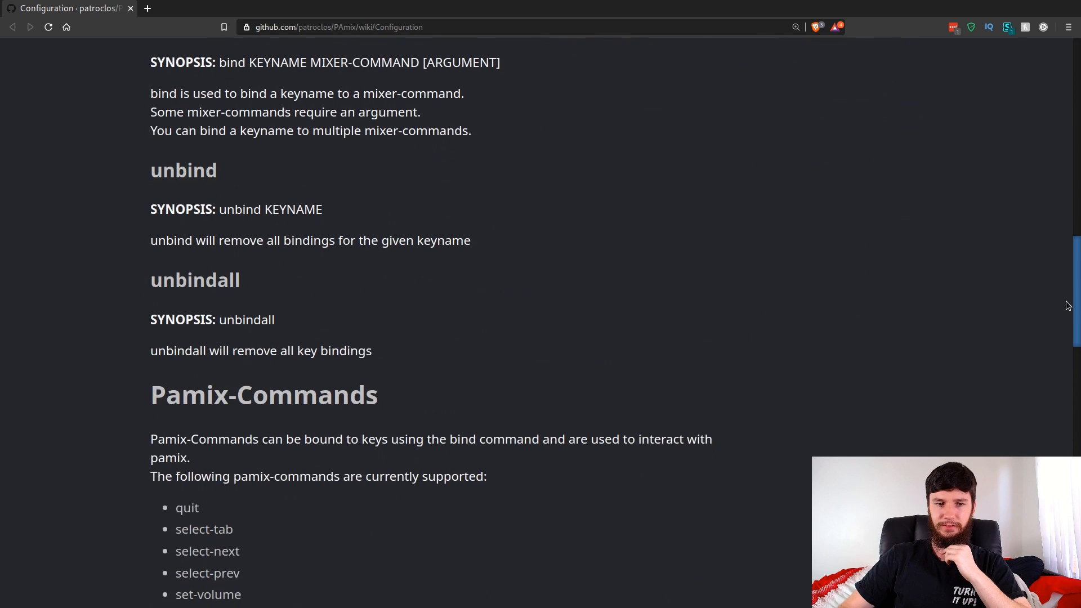
{"action": "scroll", "scroll_direction": "up", "scroll_amount": 3}
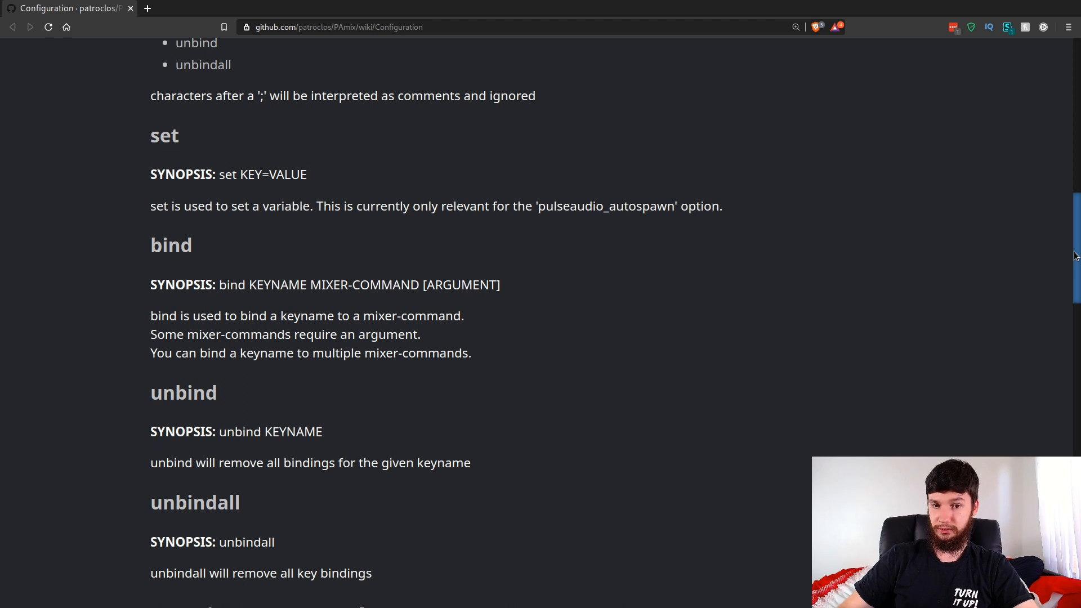
Scroll through the pamix-commands section covering set-volume and add-volume
{"action": "scroll", "scroll_direction": "down", "scroll_amount": 3}
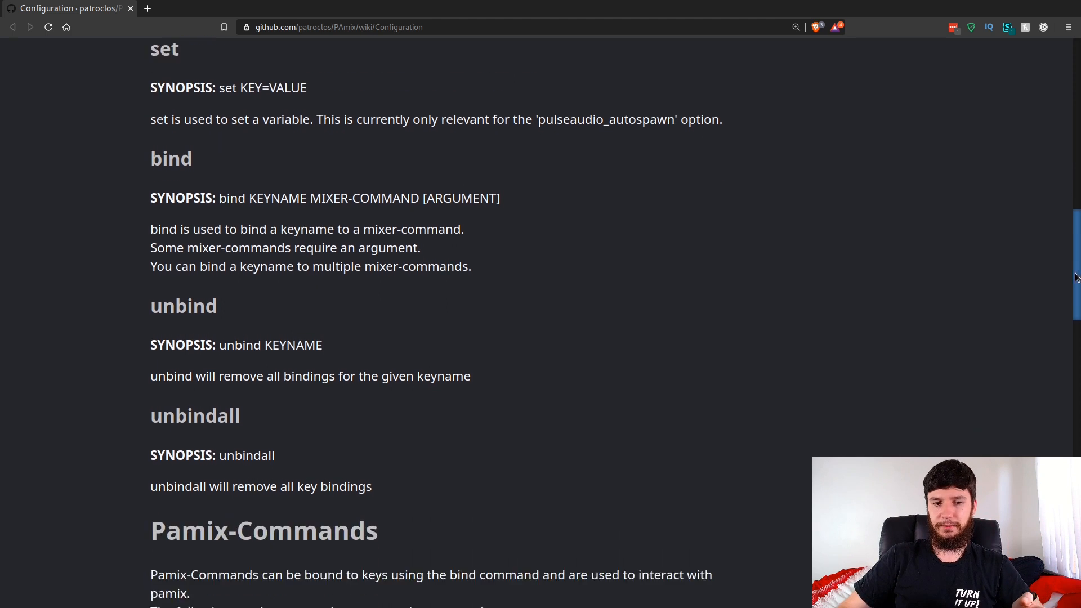
{"action": "scroll", "scroll_direction": "down", "scroll_amount": 3}
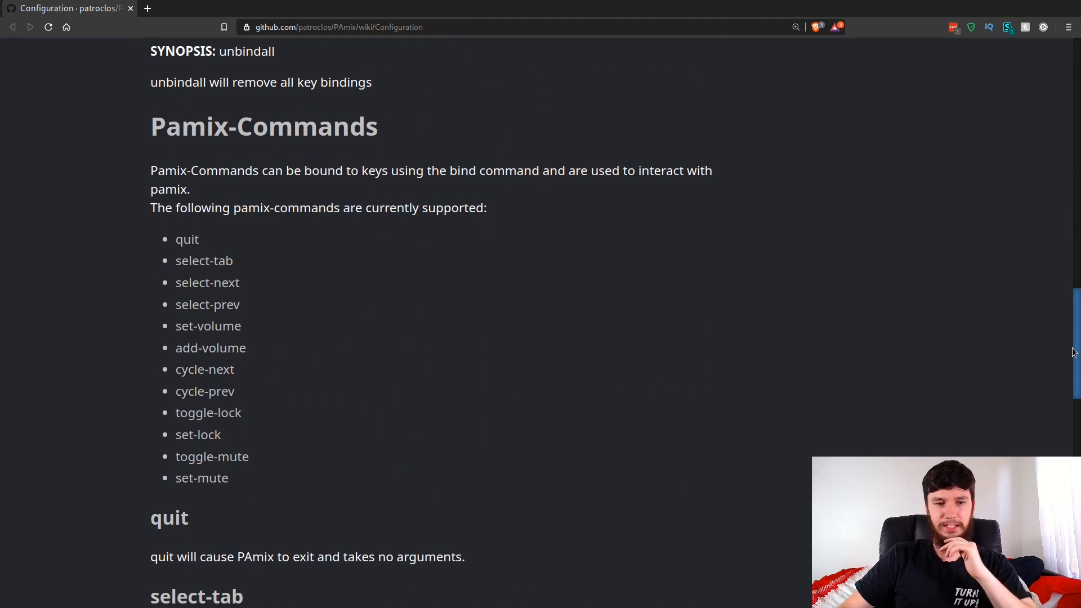
{"action": "scroll", "scroll_direction": "down", "scroll_amount": 3}
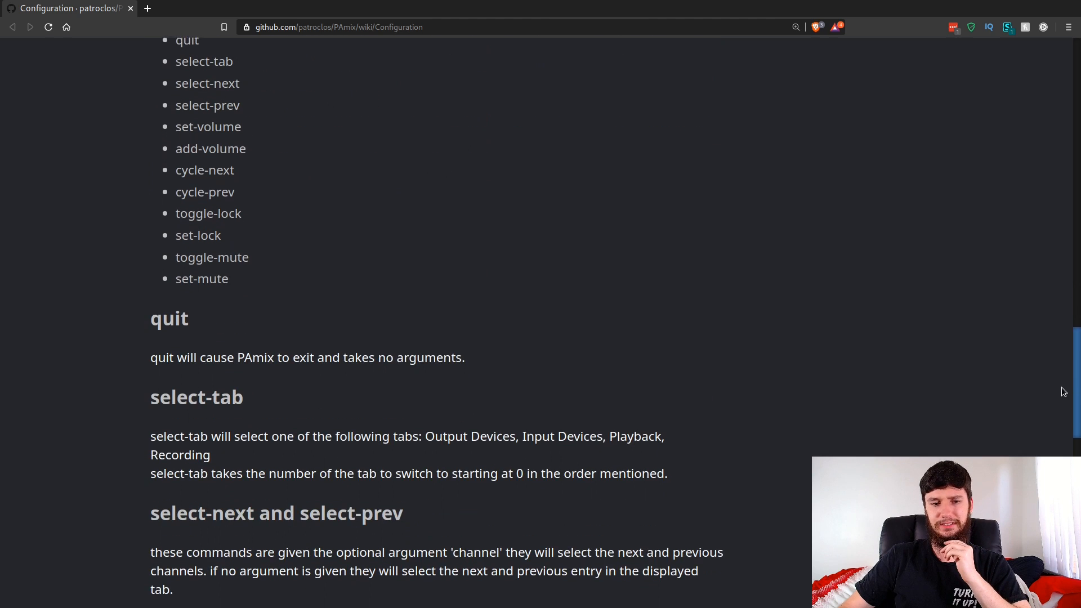
{"action": "scroll", "scroll_direction": "down", "scroll_amount": 3}
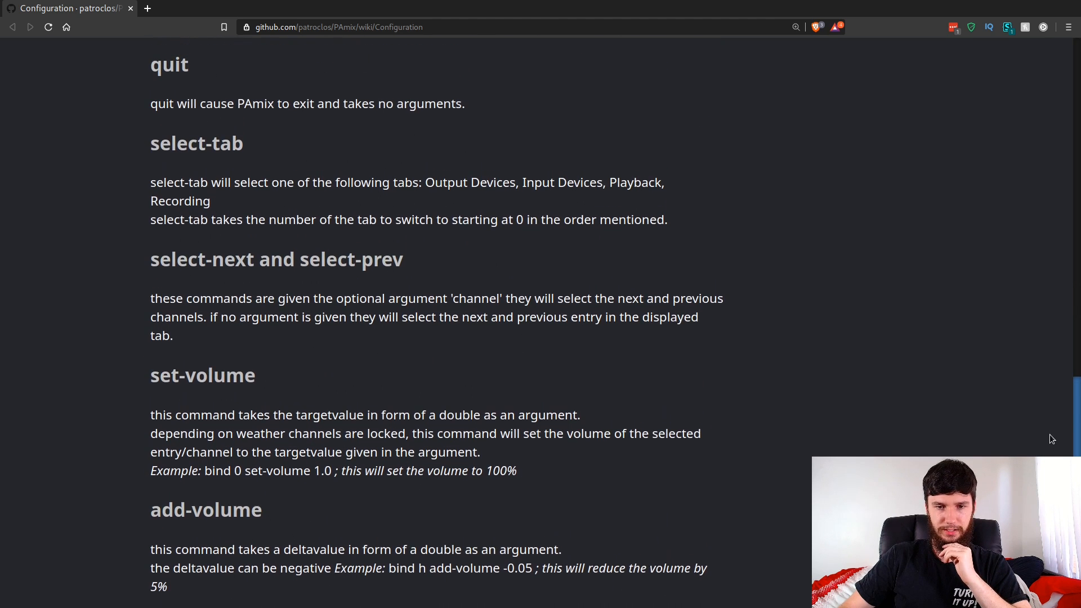